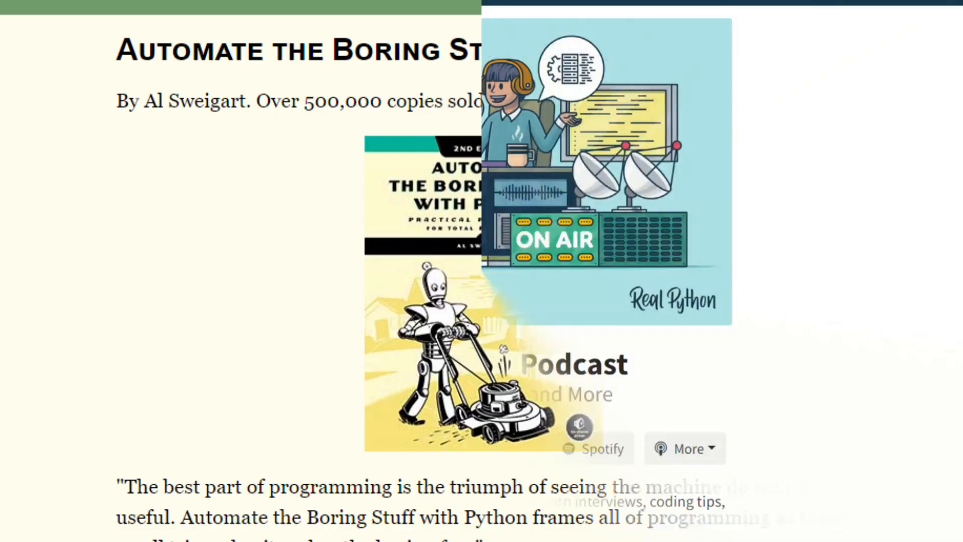
scroll(down, 3)
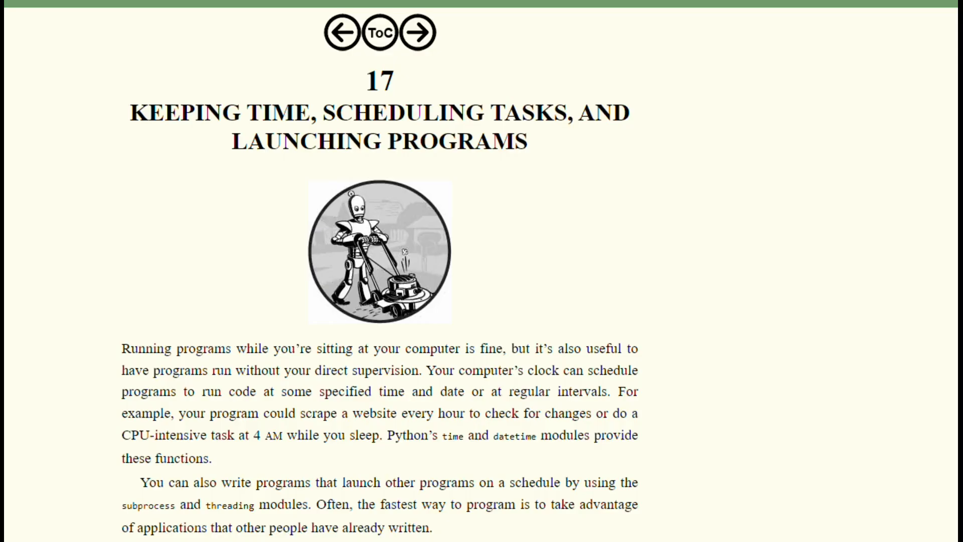
scroll(down, 3)
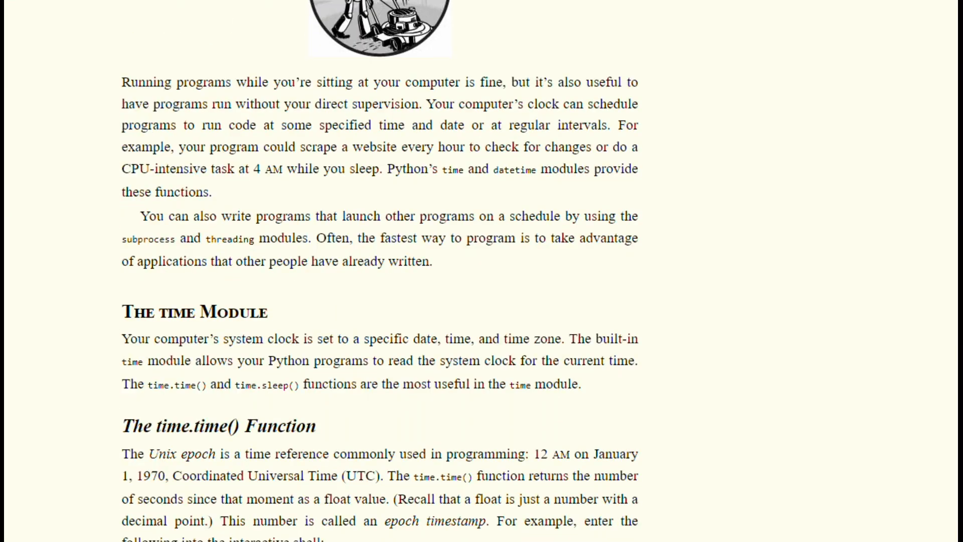
scroll(down, 3)
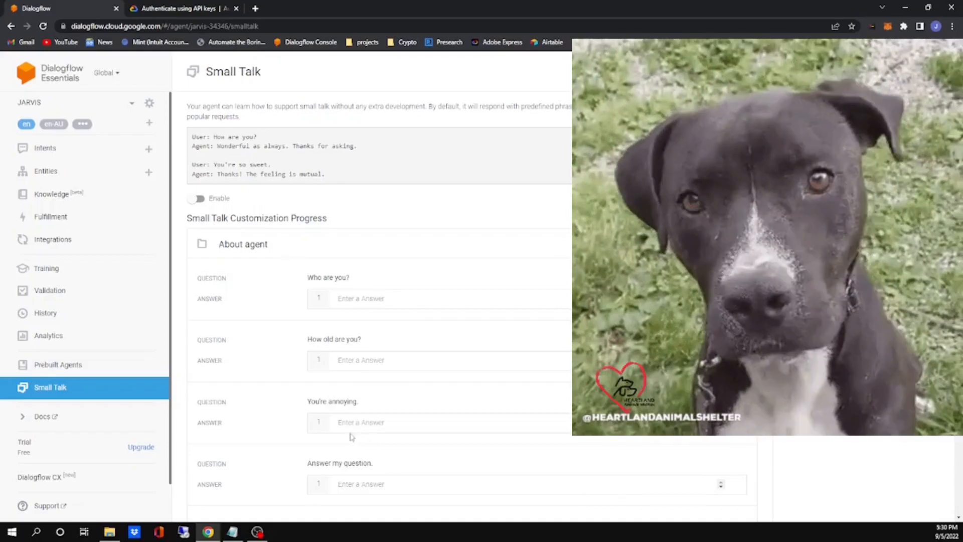
scroll(down, 3)
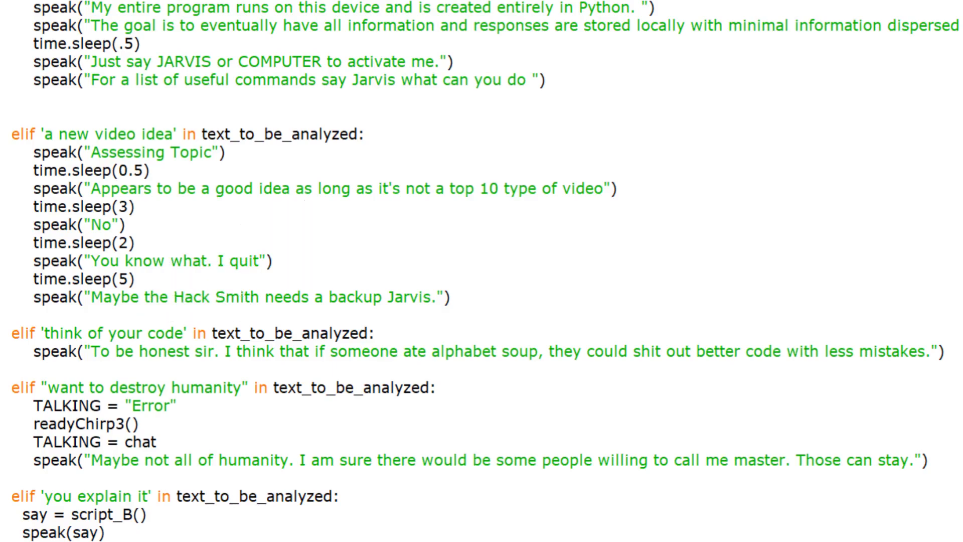
scroll(down, 3)
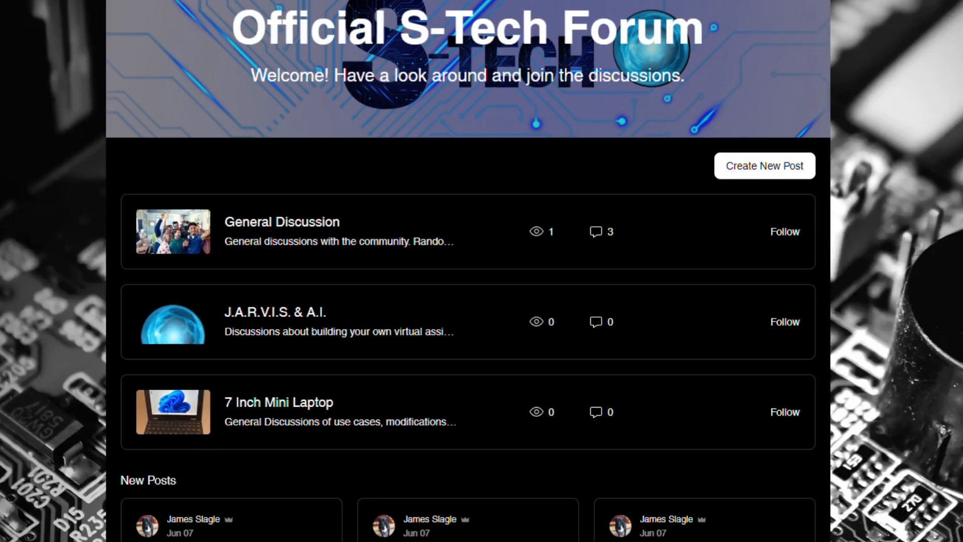
scroll(down, 3)
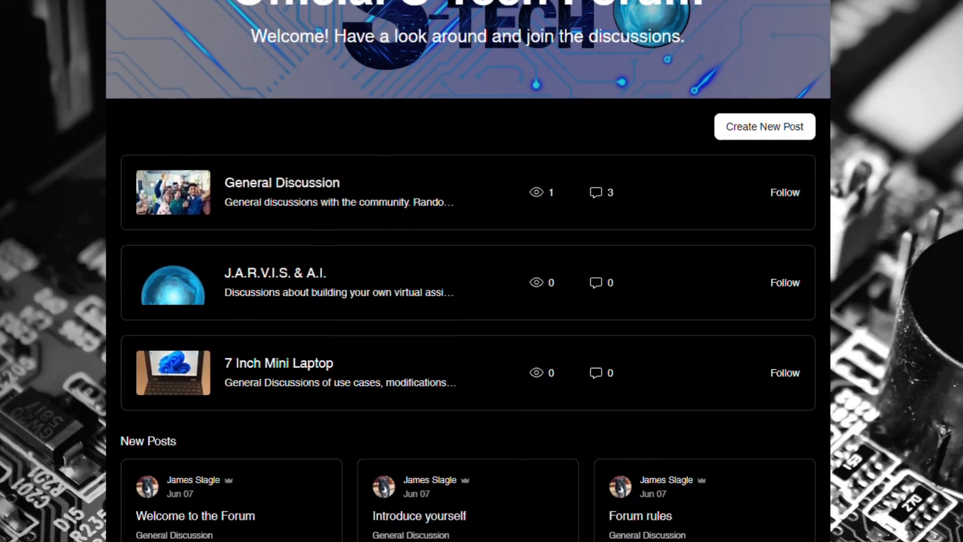
scroll(down, 3)
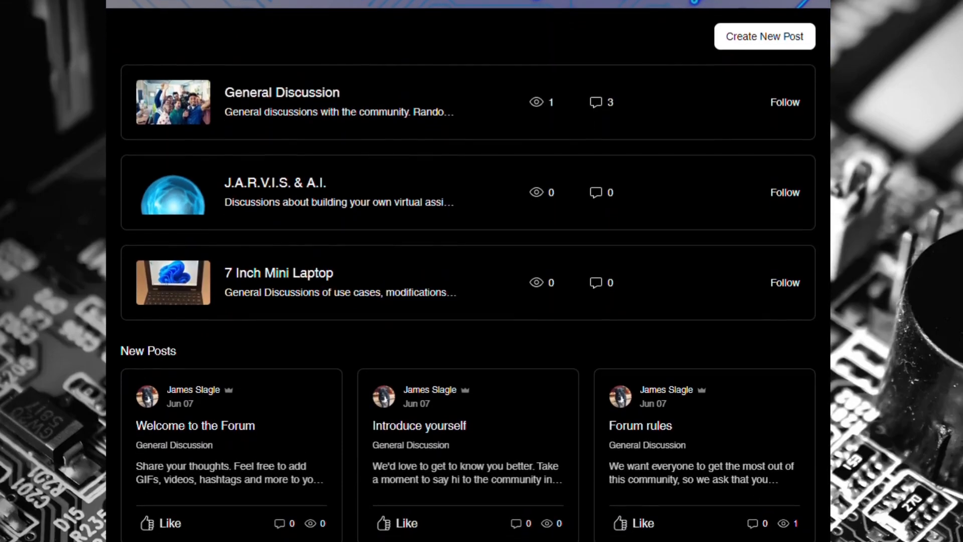